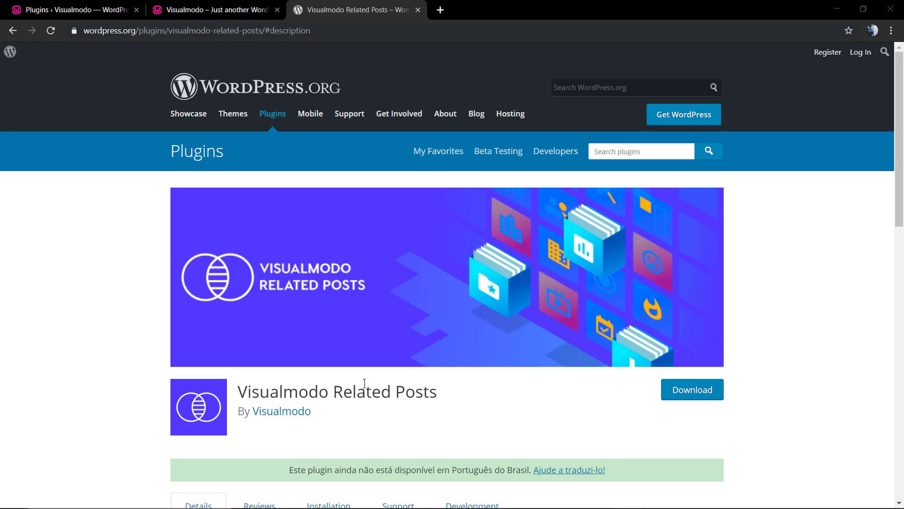
mouse_move(365, 380)
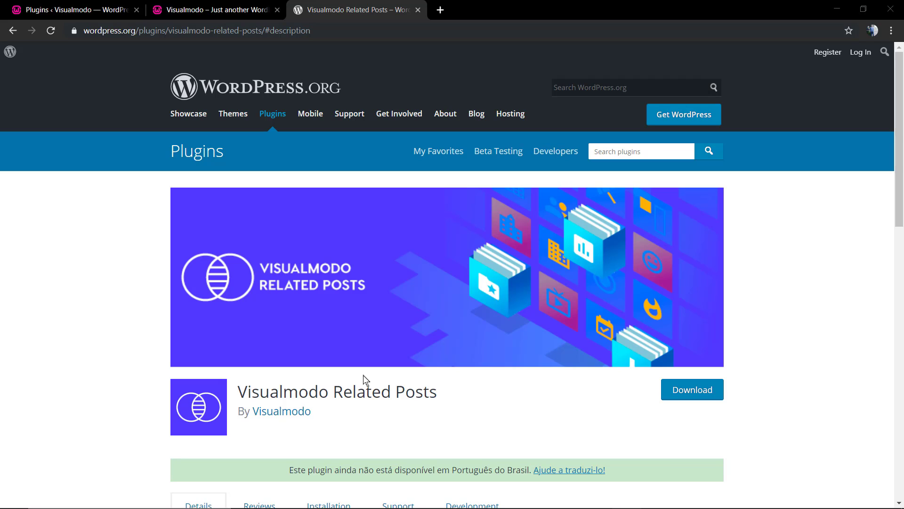
mouse_move(365, 410)
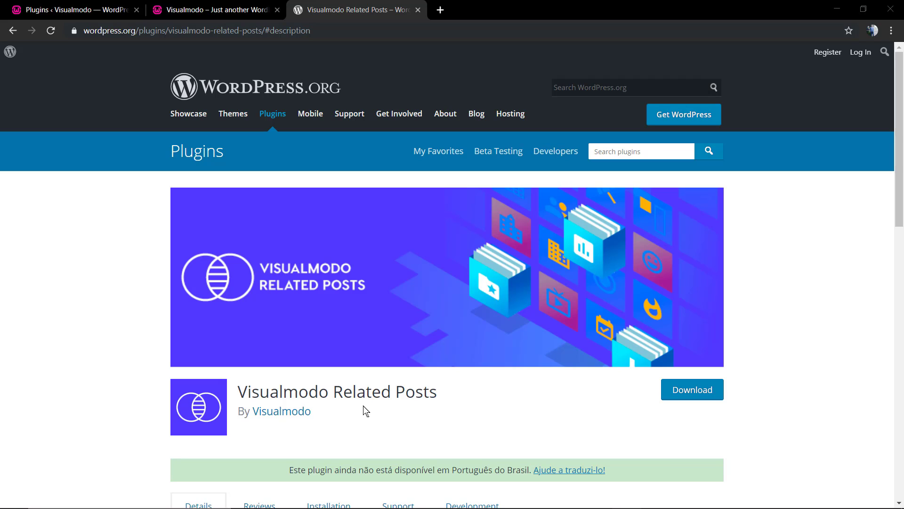
mouse_move(361, 413)
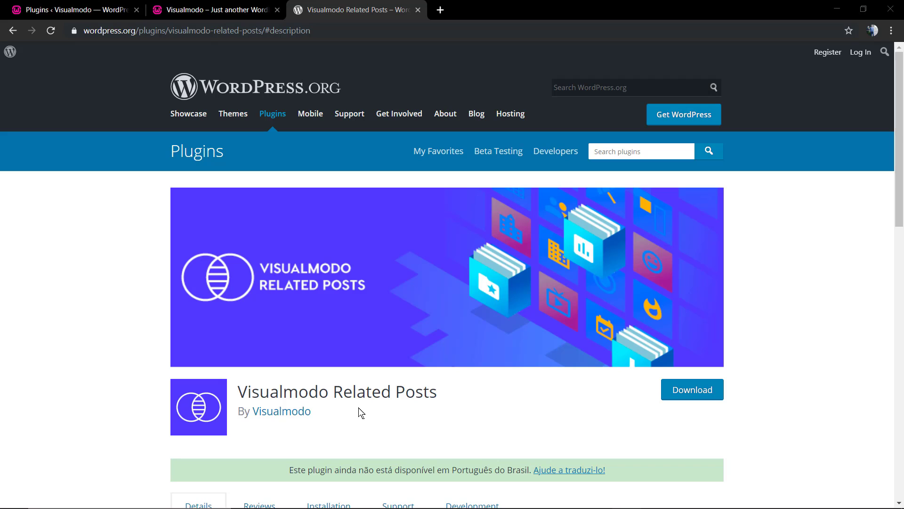
mouse_move(352, 418)
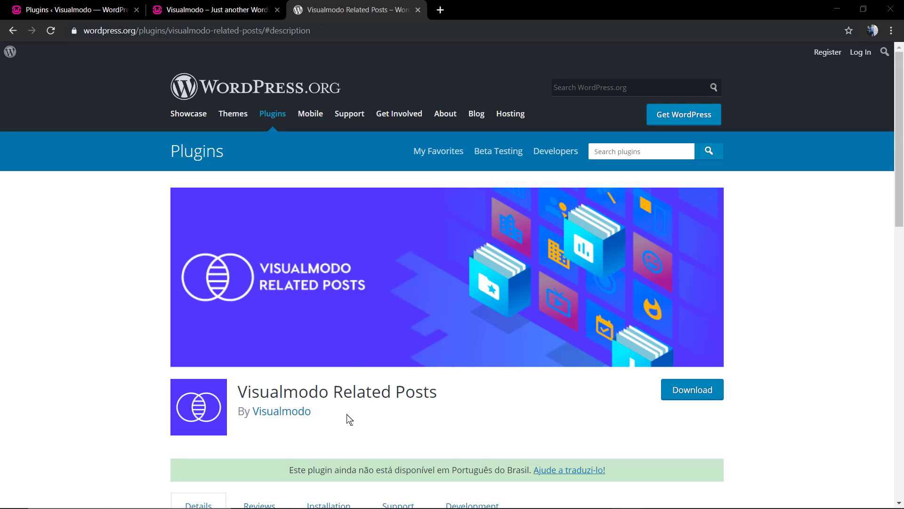
mouse_move(353, 195)
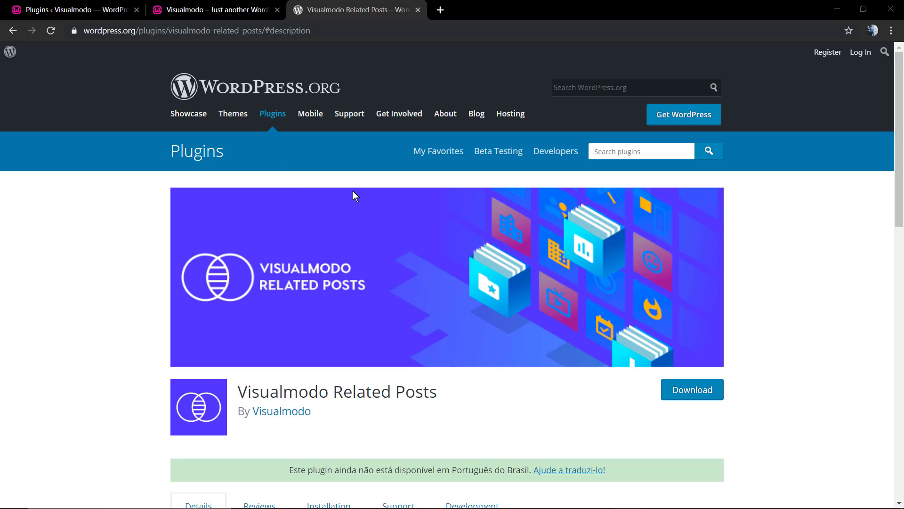
Step: Browse the Visualmodo site's homepage, scrolling through its posts
scroll(down, 3)
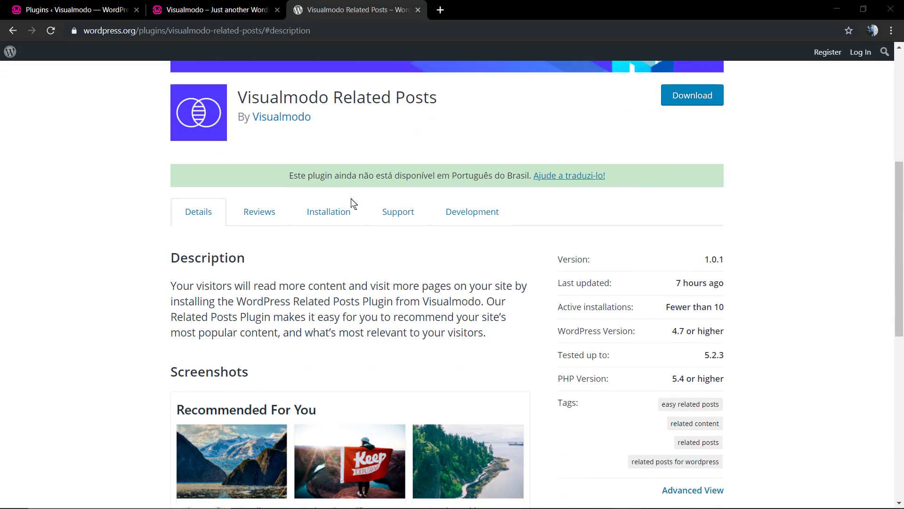
scroll(down, 3)
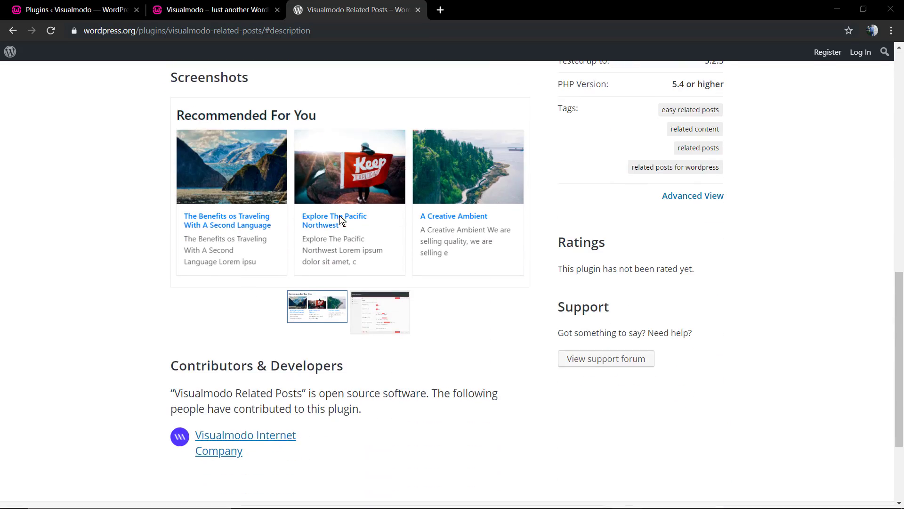
scroll(down, 3)
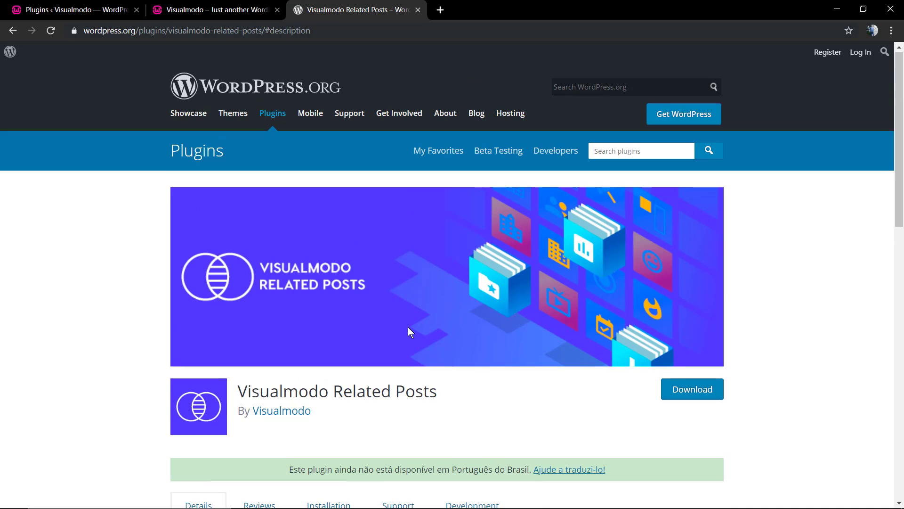
click(214, 10)
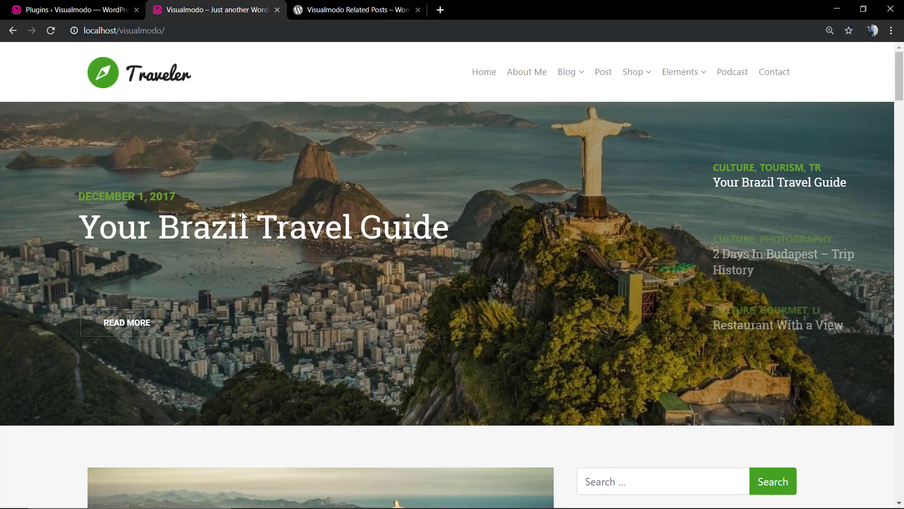
scroll(down, 3)
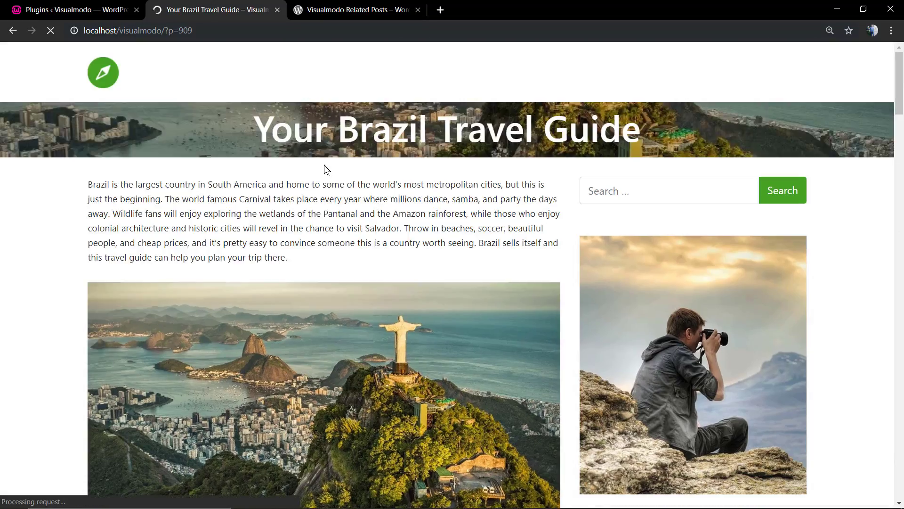
scroll(down, 3)
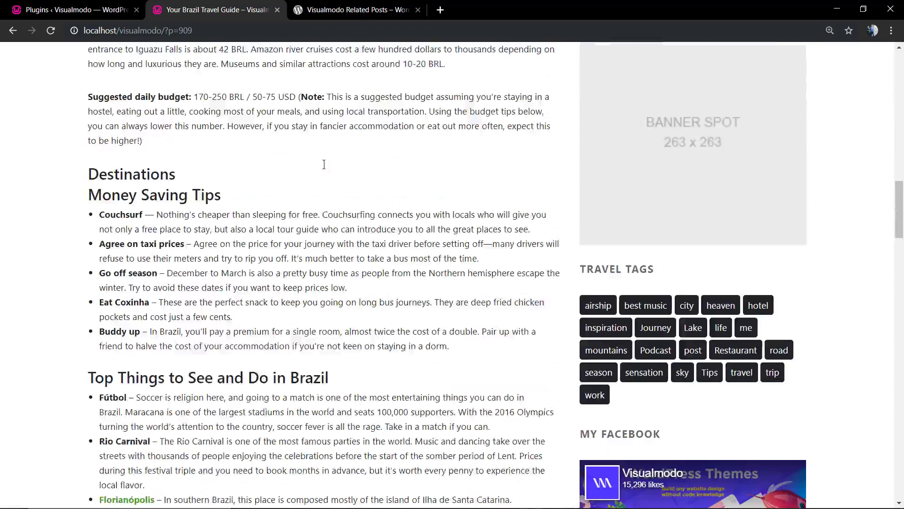
scroll(down, 3)
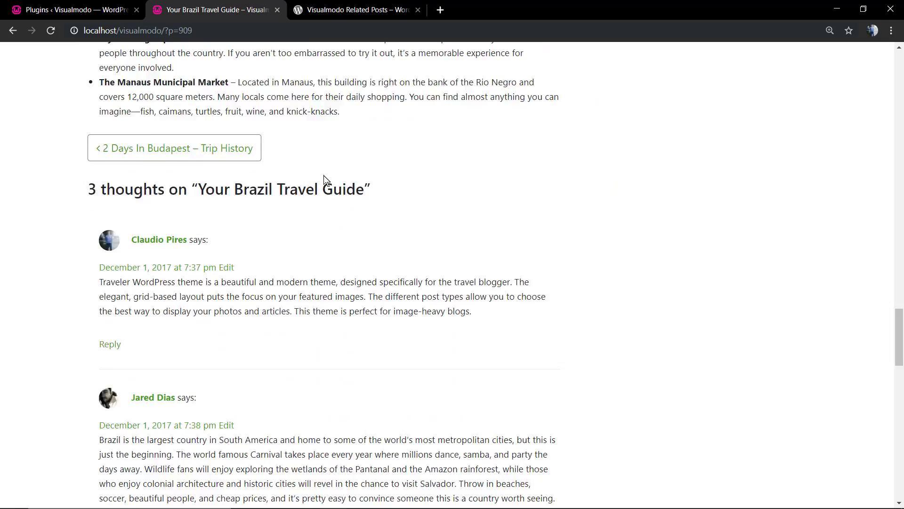
scroll(down, 3)
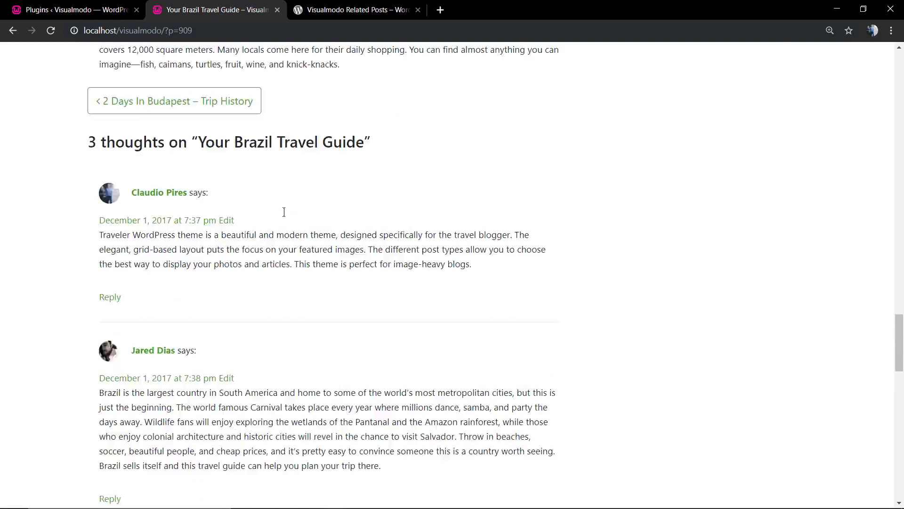
scroll(up, 3)
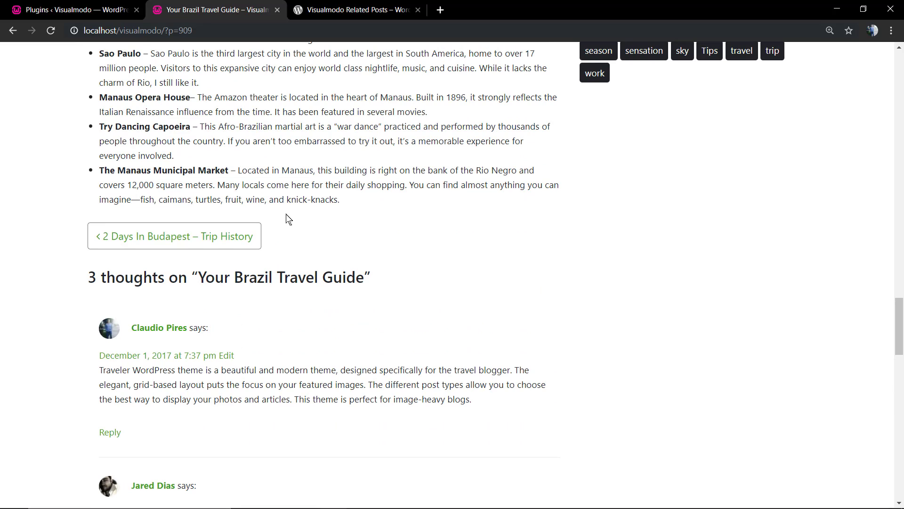
mouse_move(595, 363)
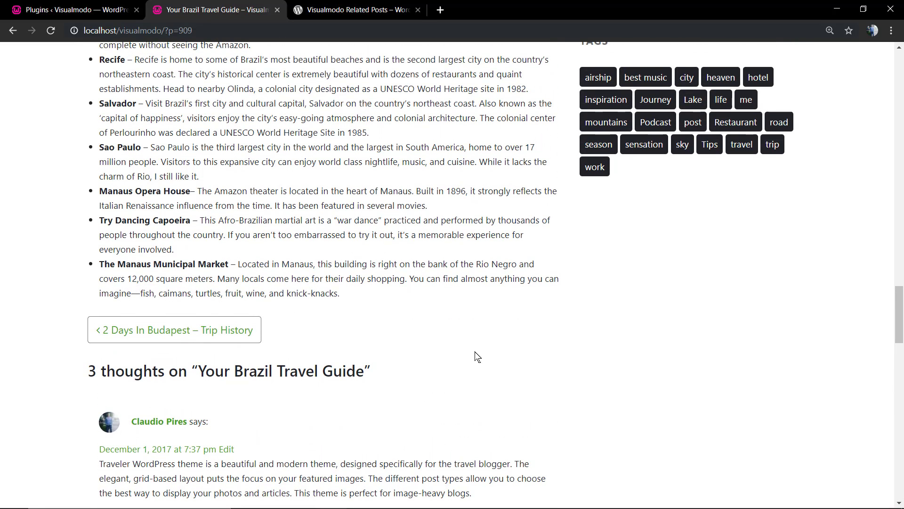
scroll(up, 3)
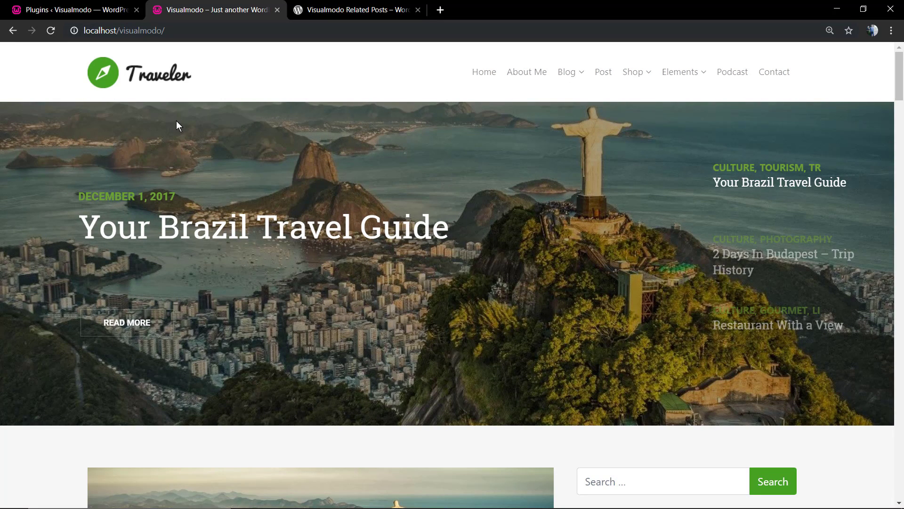
mouse_move(296, 250)
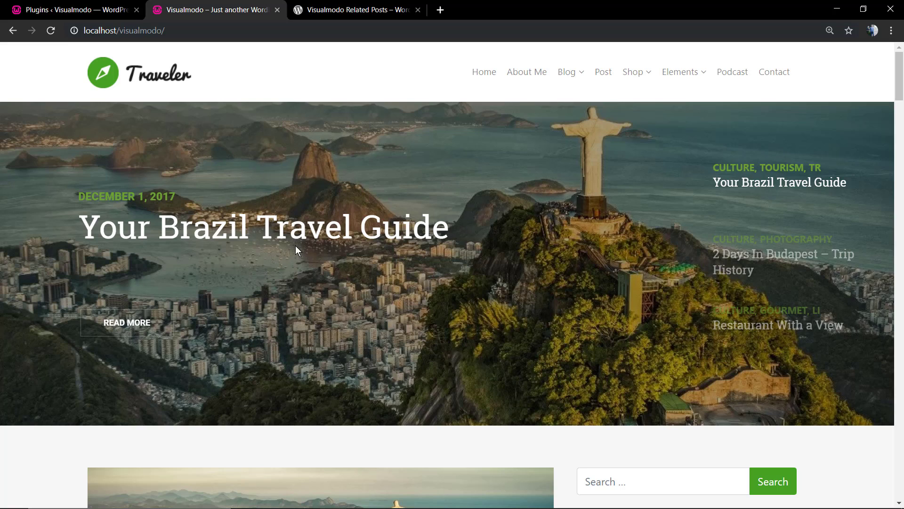
mouse_move(356, 9)
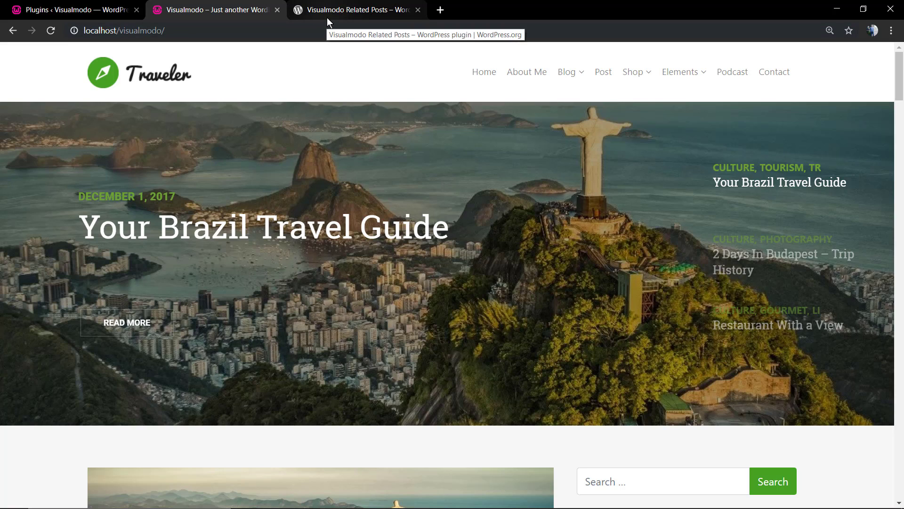
Step: Return to the admin dashboard and go to Plugins > Add New
click(356, 10)
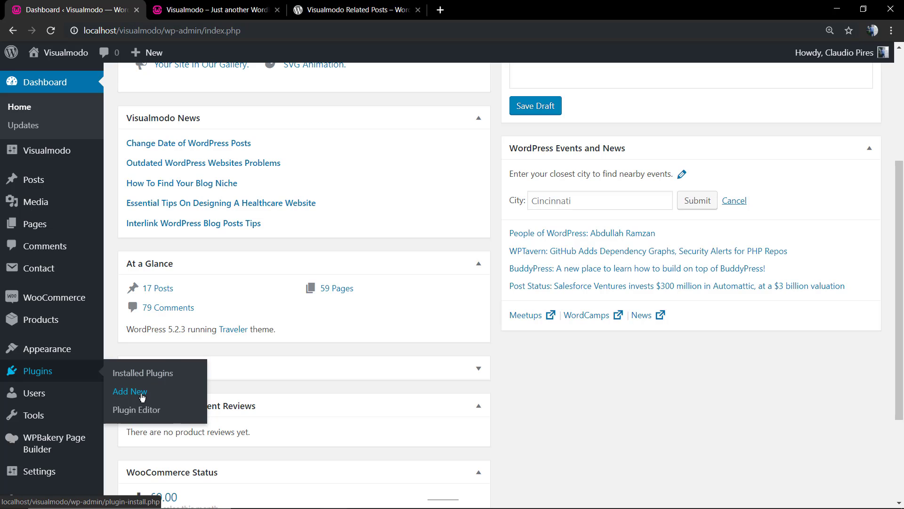
click(130, 391)
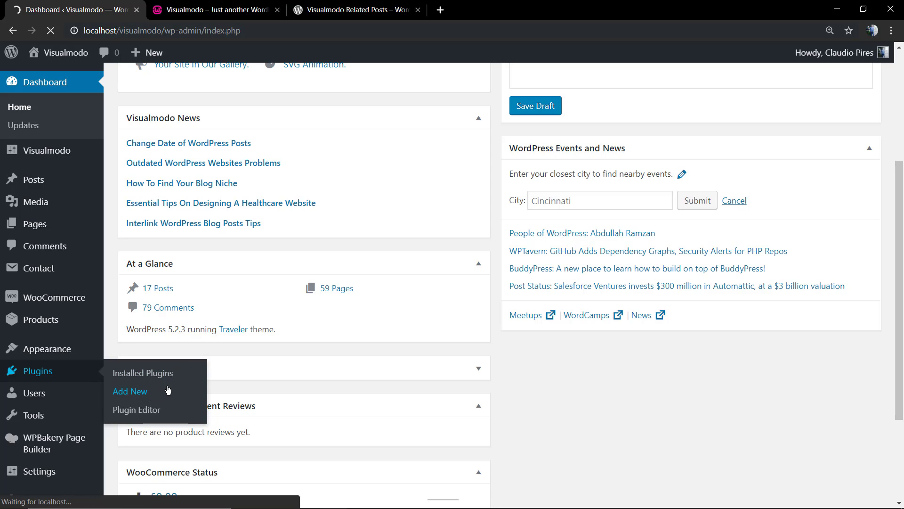
Step: Search the plugin directory for 'visualmodo related posts'
click(130, 391)
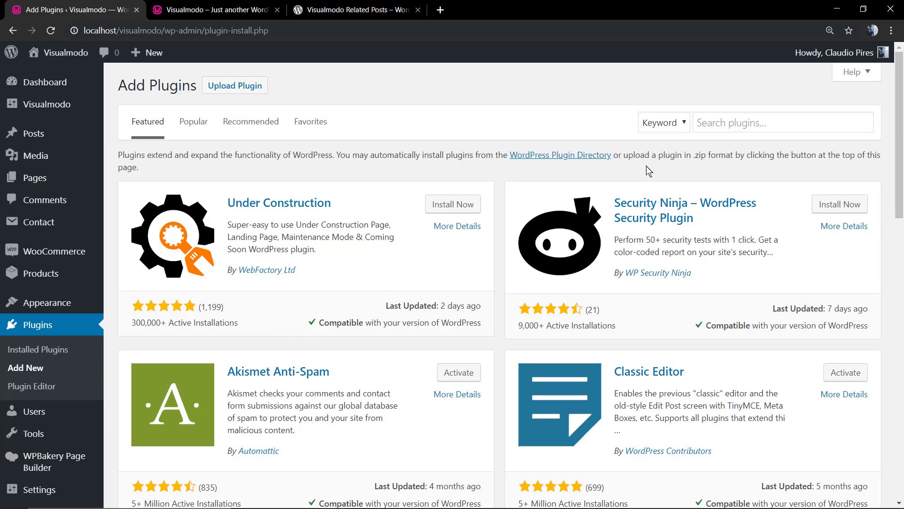
click(782, 123)
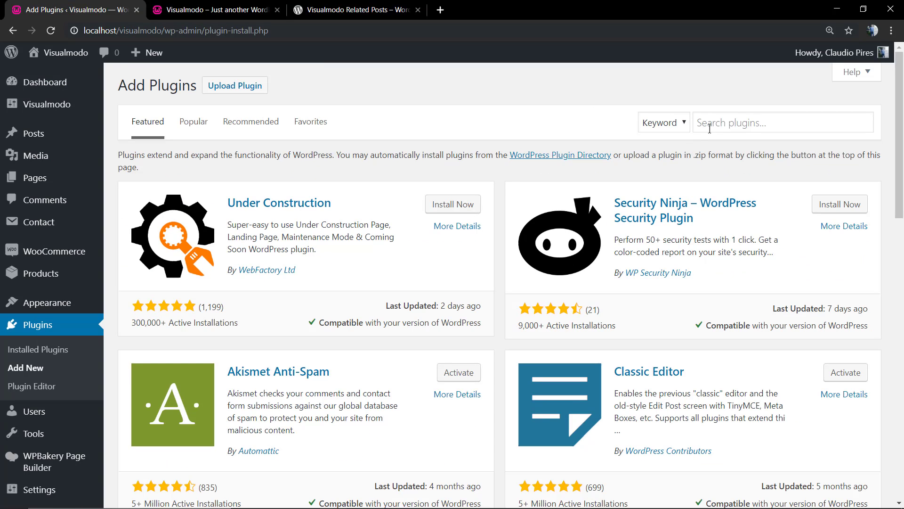
text(visualmodo related posts)
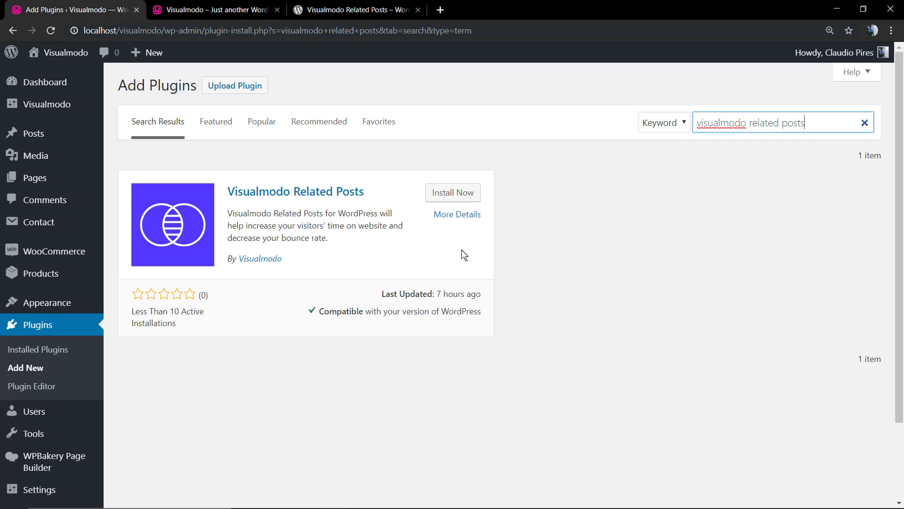
mouse_move(453, 192)
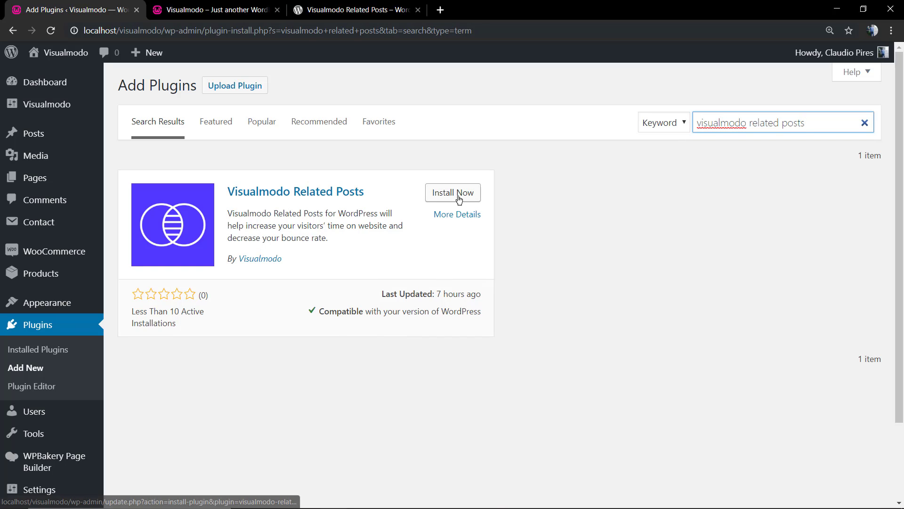
Step: Install the Visualmodo Related Posts plugin from the search results
click(453, 192)
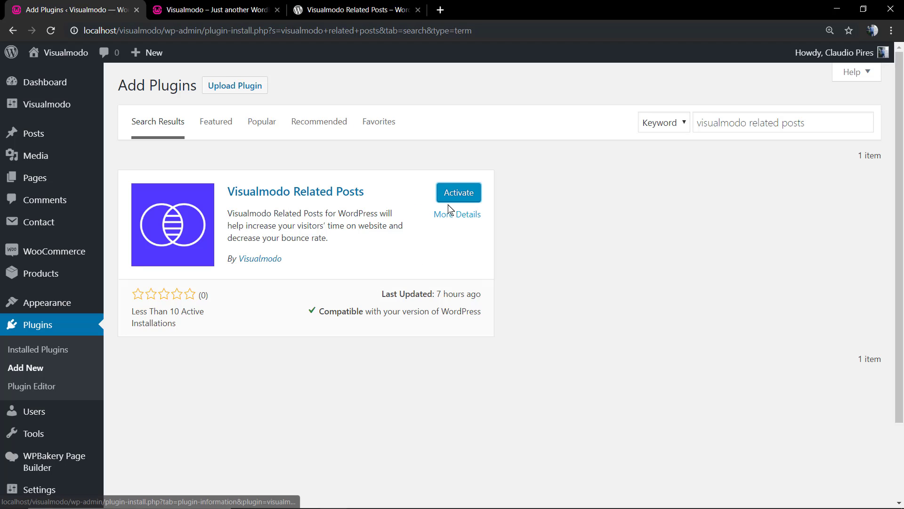
mouse_move(459, 192)
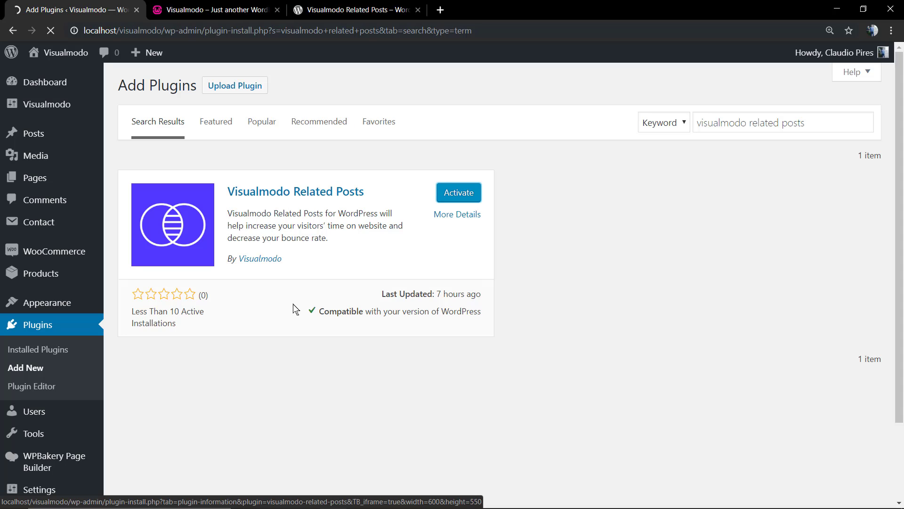
mouse_move(312, 345)
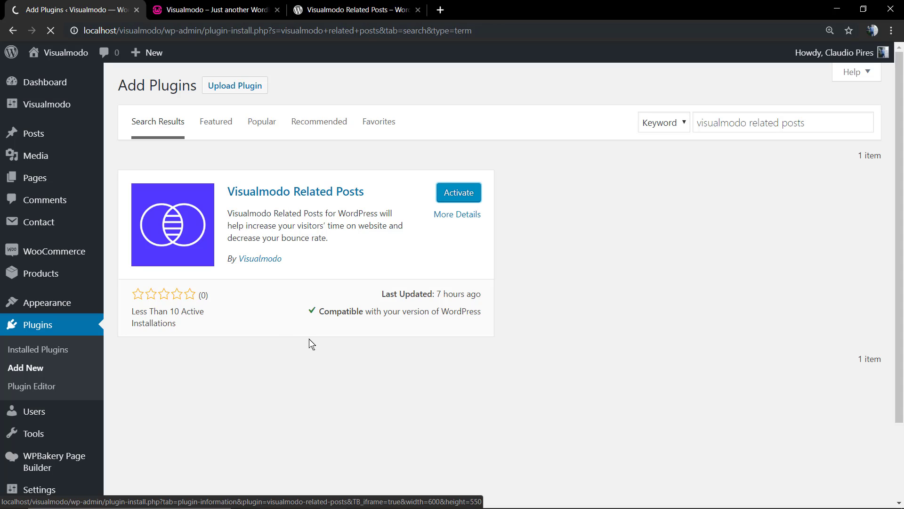
Step: Activate Visualmodo Related Posts and go to its Related Posts Settings page
click(459, 193)
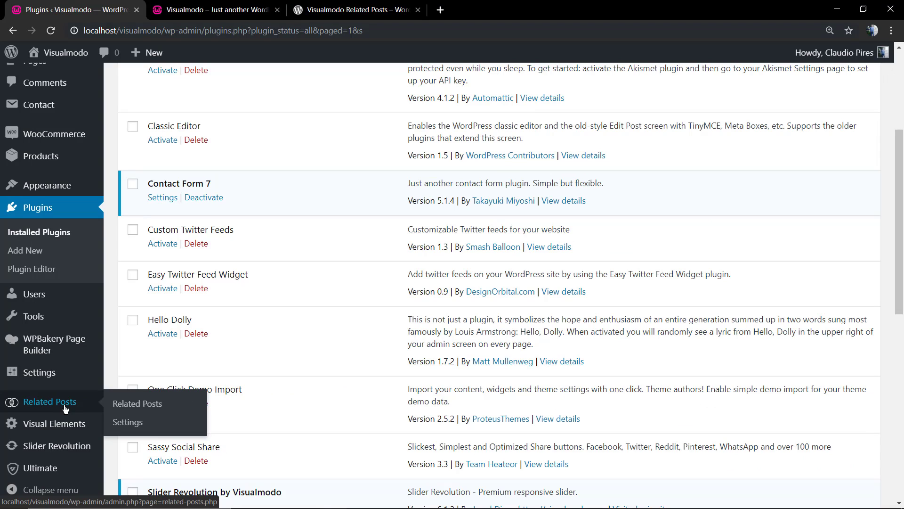
click(127, 422)
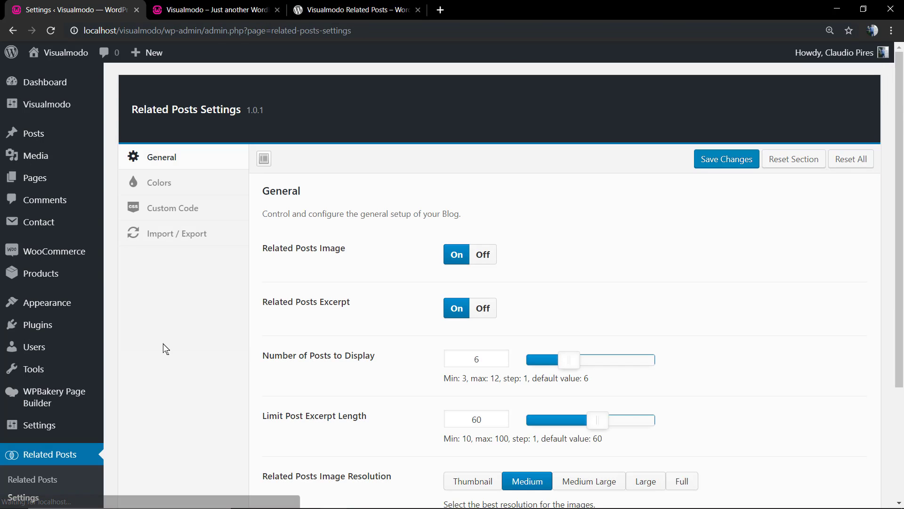
Step: Review the General settings unchanged, then switch to the live site tab
scroll(down, 3)
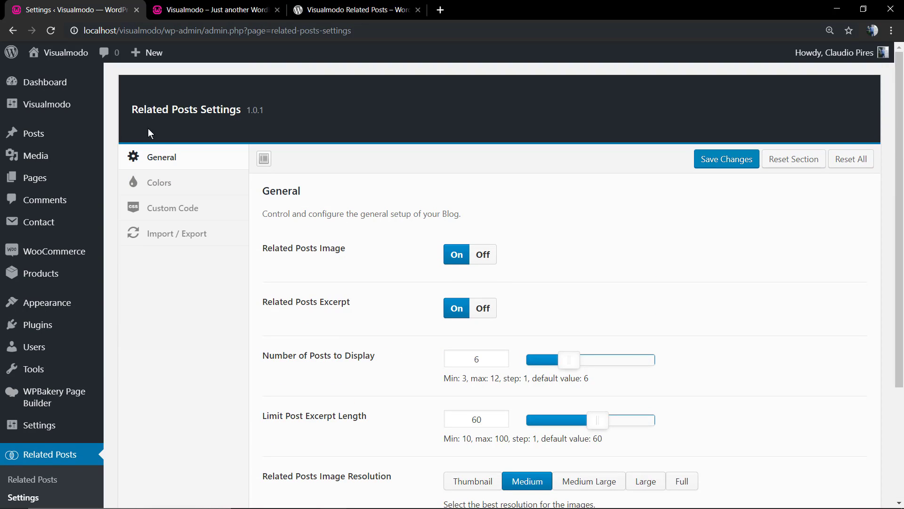
mouse_move(301, 260)
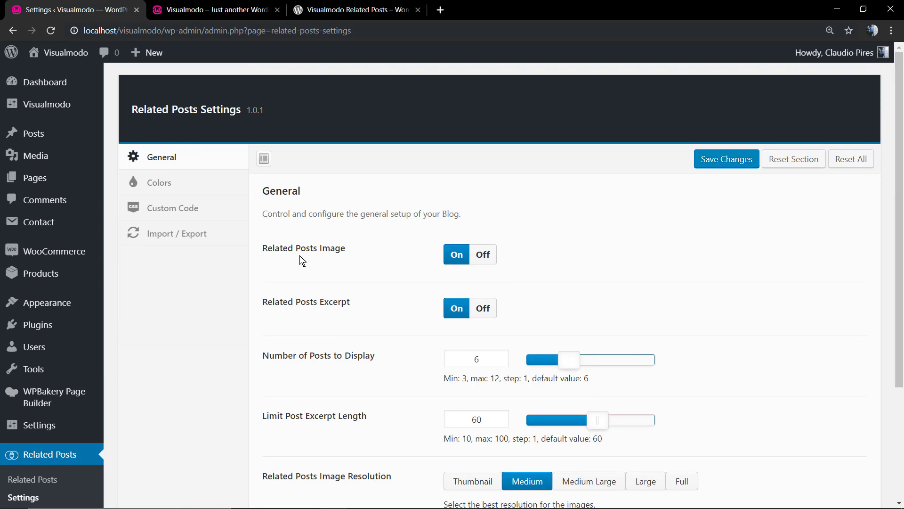
mouse_move(117, 302)
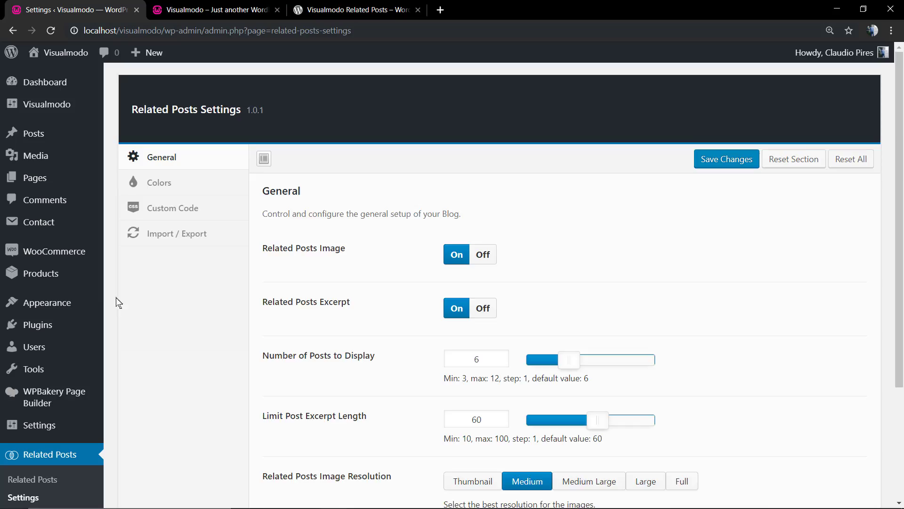
click(214, 9)
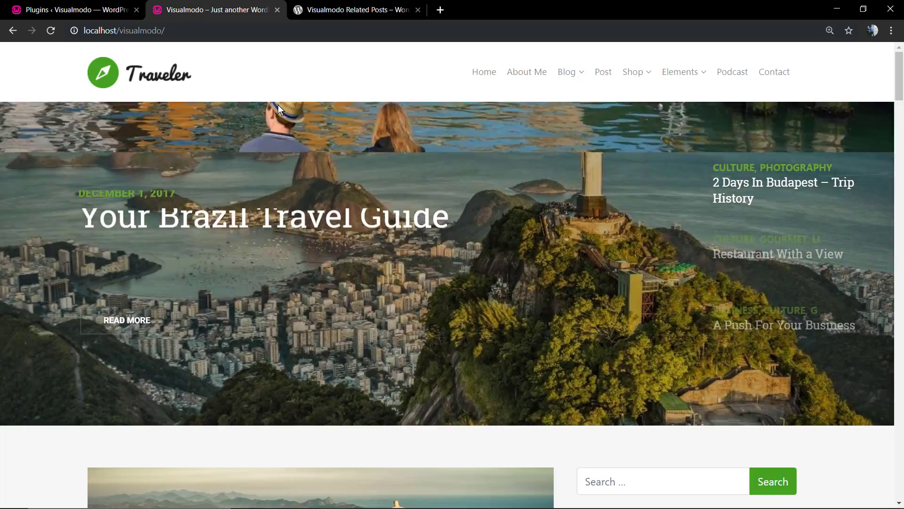
Step: View the Your Brazil Travel Guide post and its Recommended For You grid
scroll(down, 3)
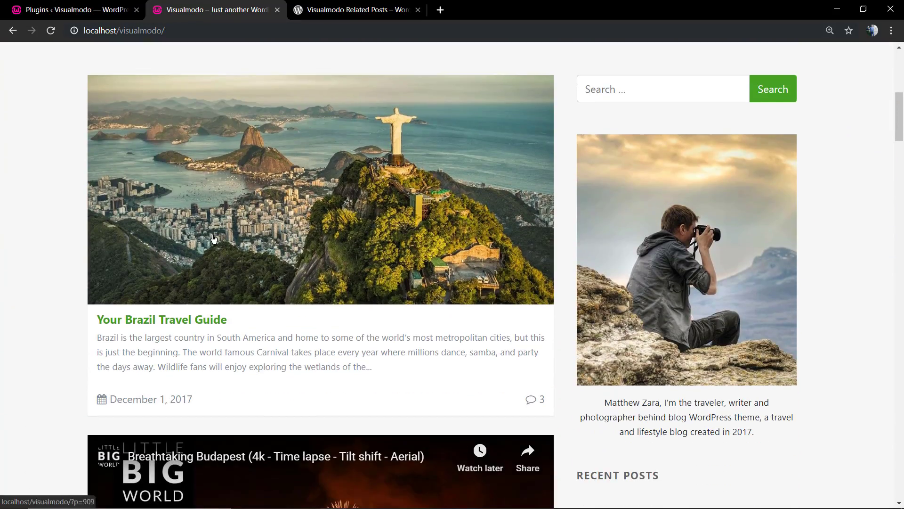
click(161, 320)
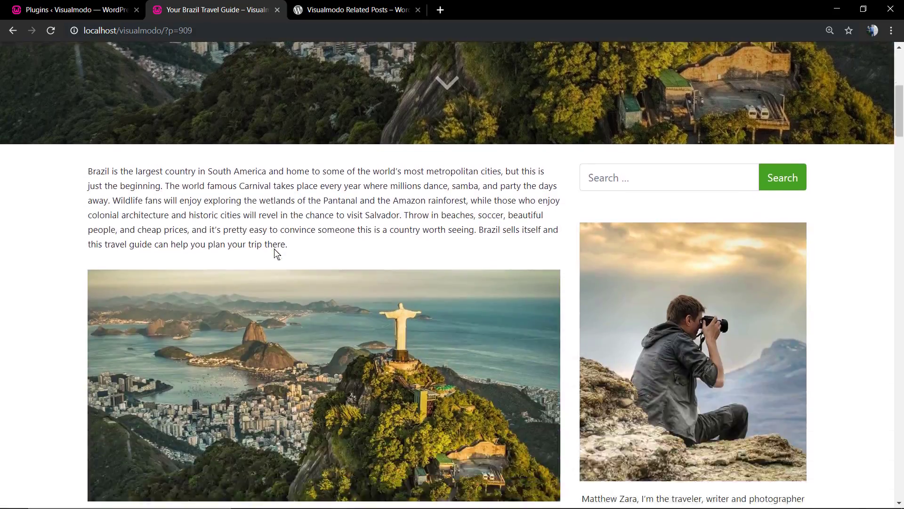
scroll(down, 3)
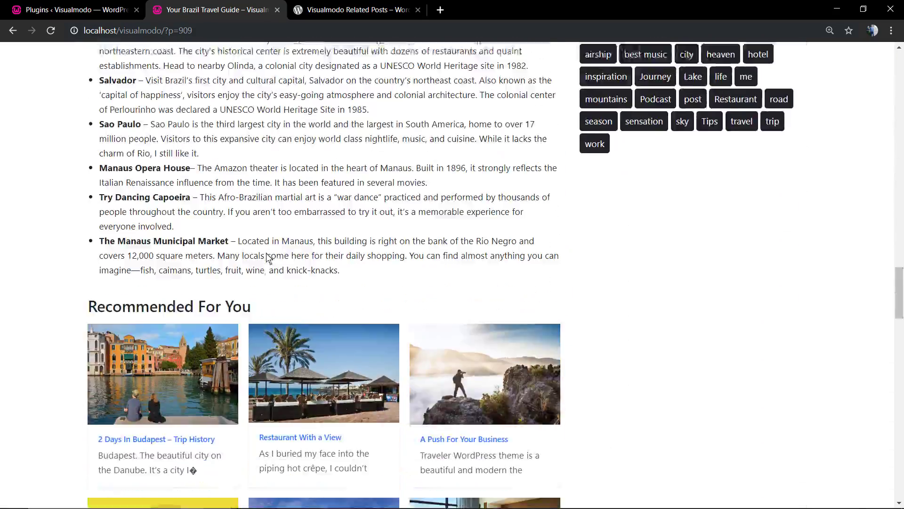
scroll(down, 3)
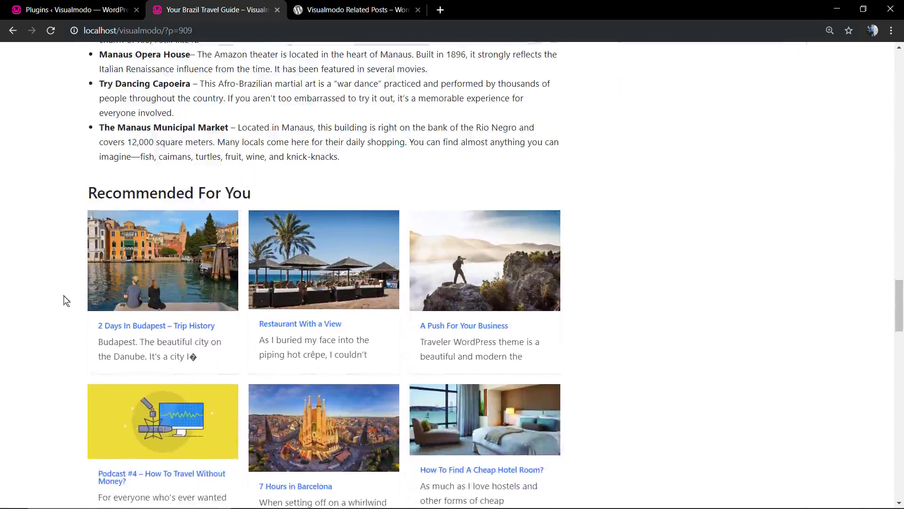
scroll(down, 3)
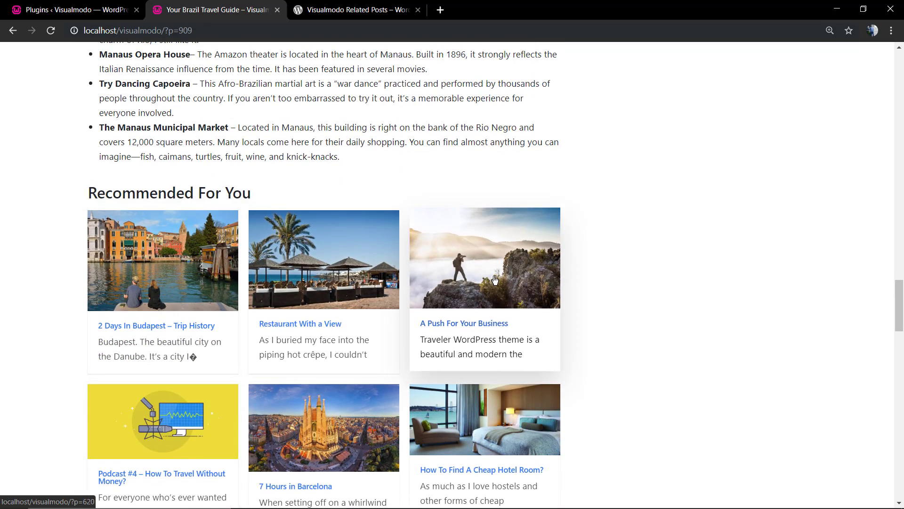
scroll(down, 3)
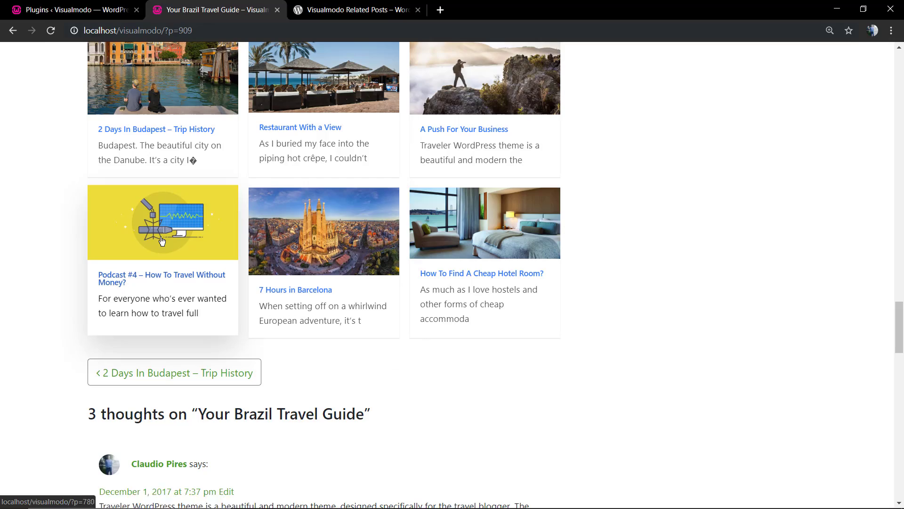
Step: Follow related cards to Podcast #4 and Restaurant With a View, then return to the plugins list
click(162, 222)
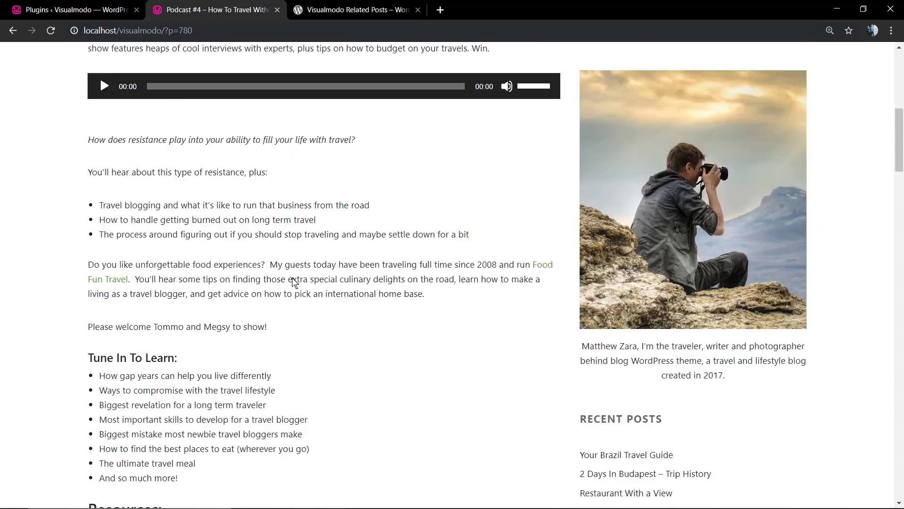
scroll(down, 3)
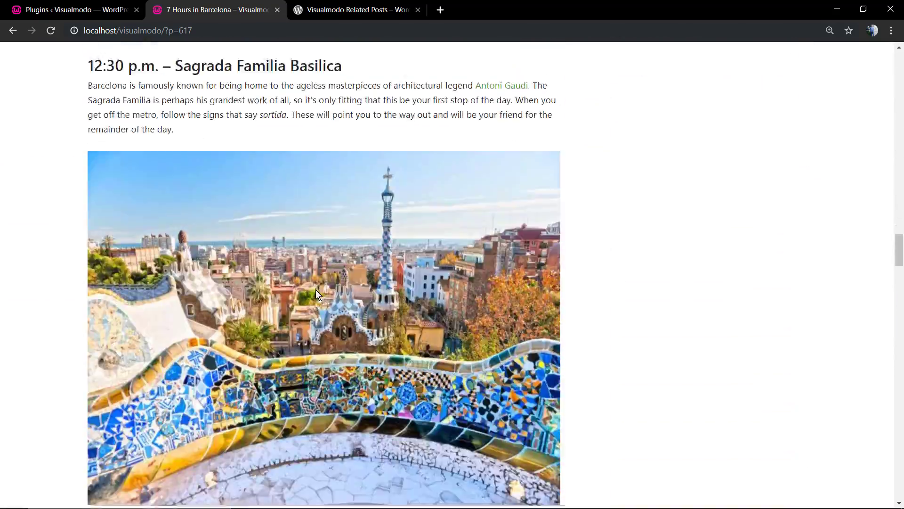
scroll(down, 3)
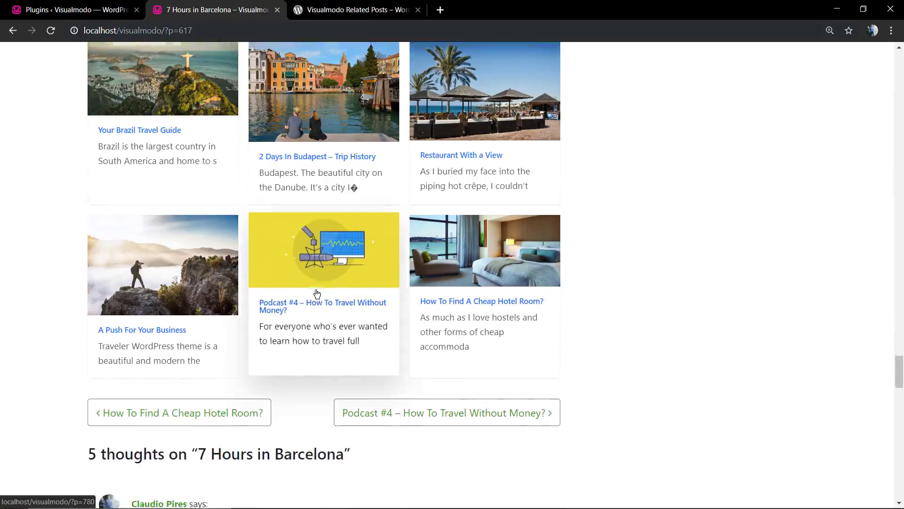
click(461, 155)
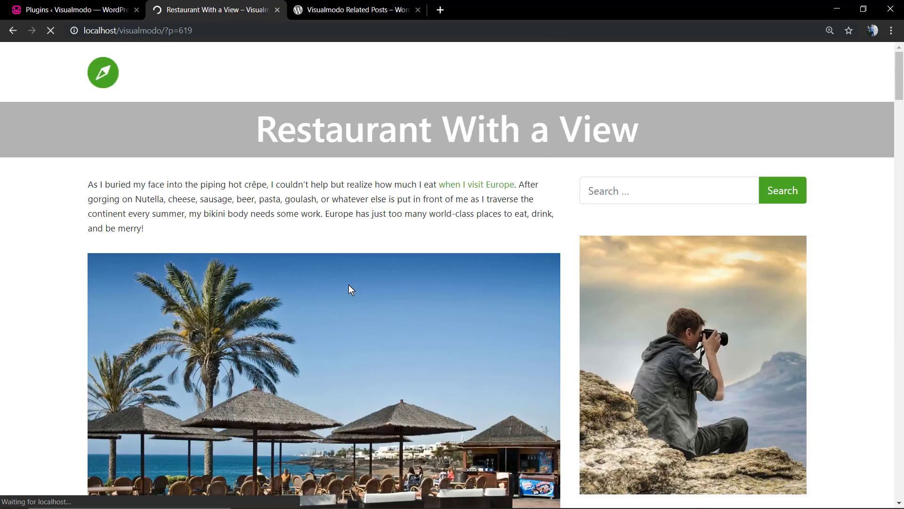
scroll(down, 3)
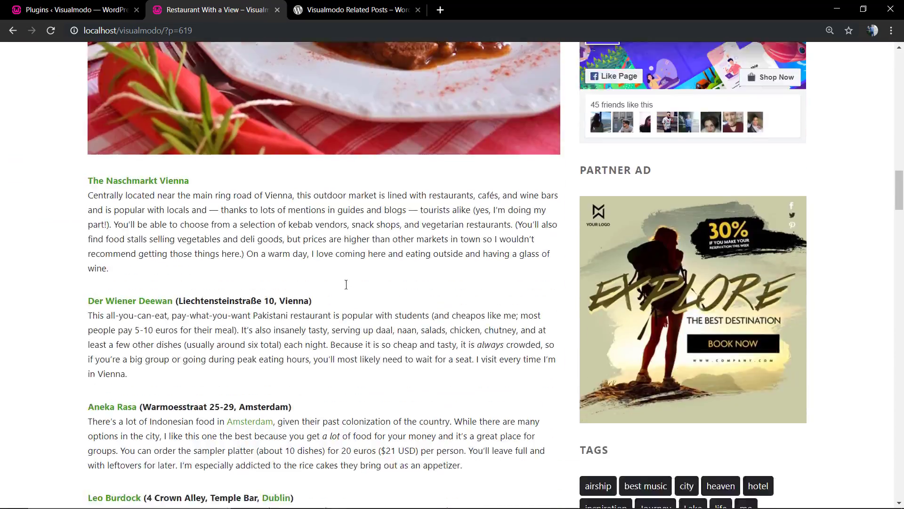
scroll(down, 3)
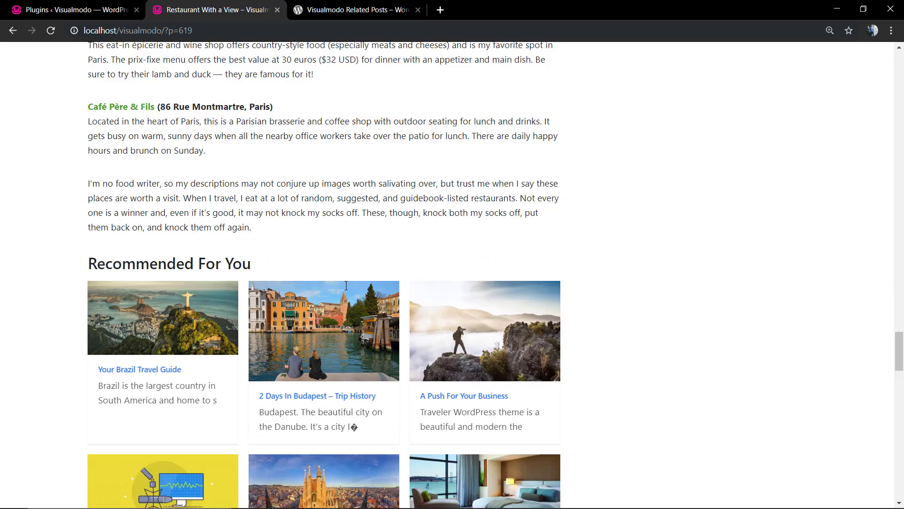
click(69, 10)
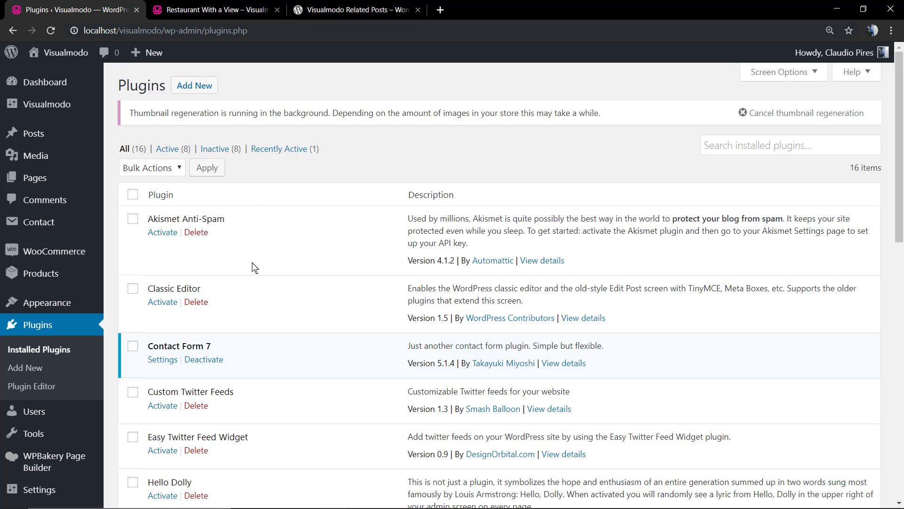
Step: Delete the inactive Visualmodo Related Posts plugin, confirming removal of its data
scroll(down, 3)
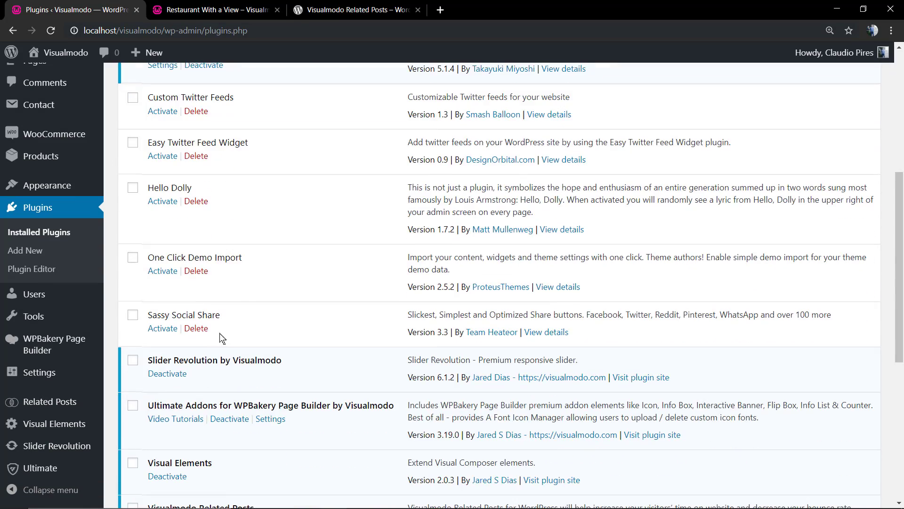
scroll(down, 3)
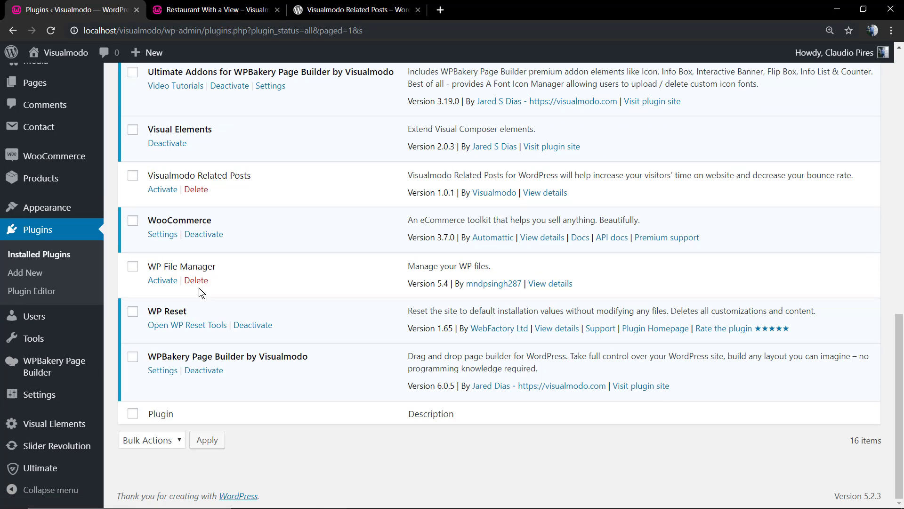
click(196, 190)
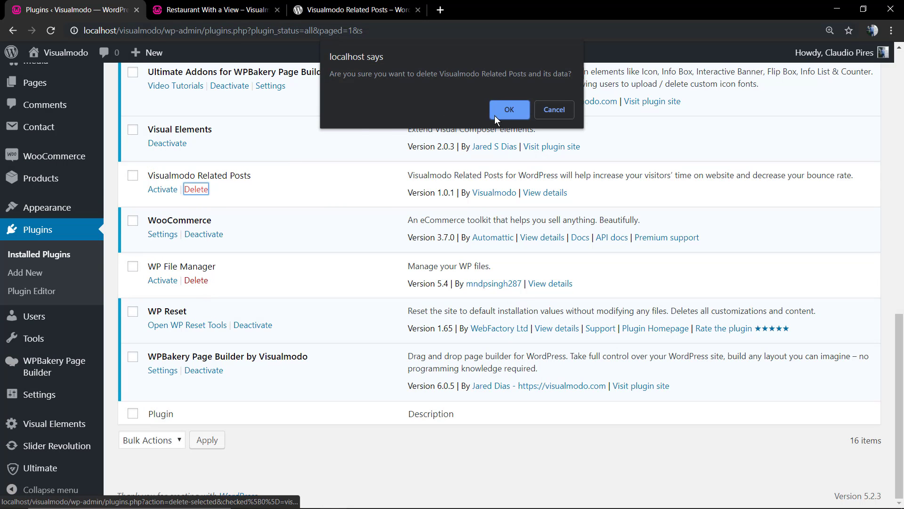
click(509, 110)
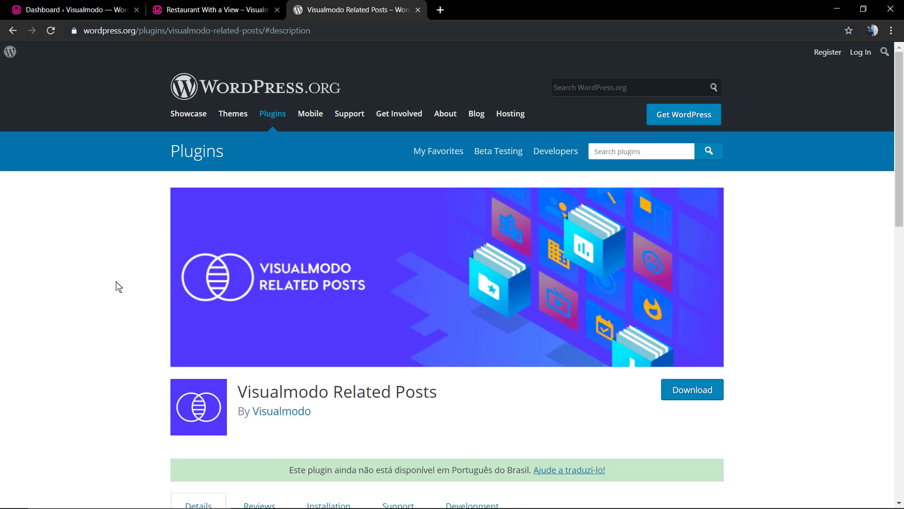
Step: Download the Visualmodo Related Posts 1.0.1 zip from WordPress.org and return to the dashboard
scroll(down, 3)
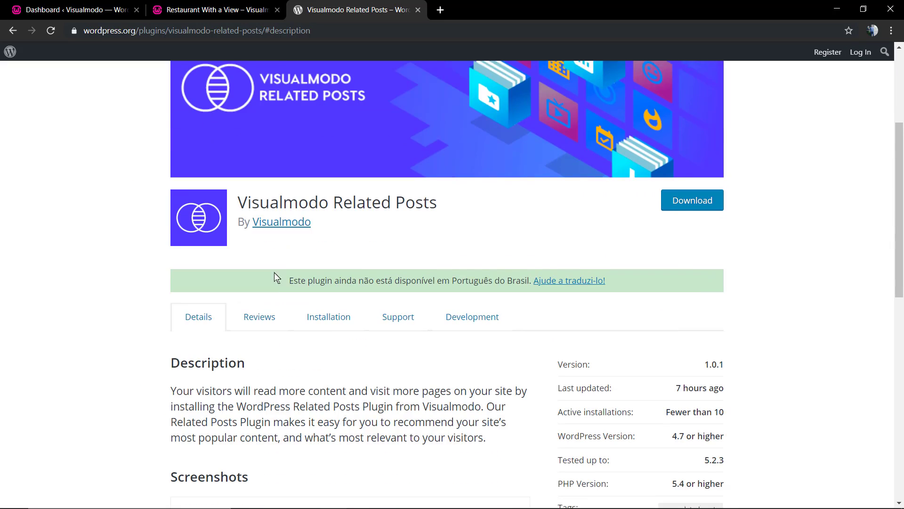
scroll(up, 3)
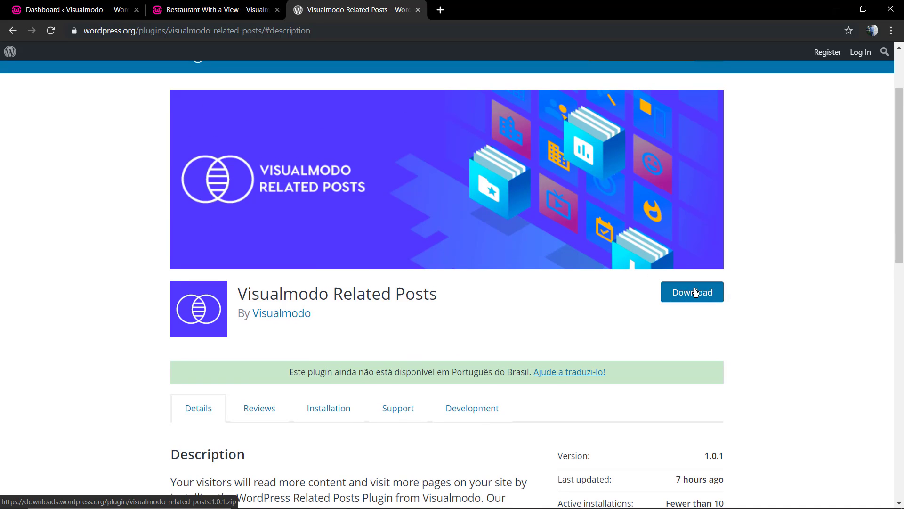
click(693, 292)
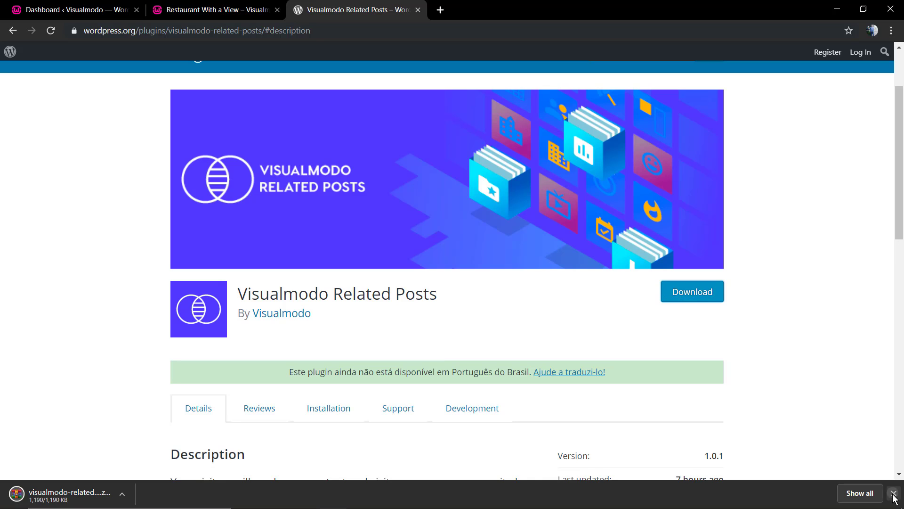
click(68, 10)
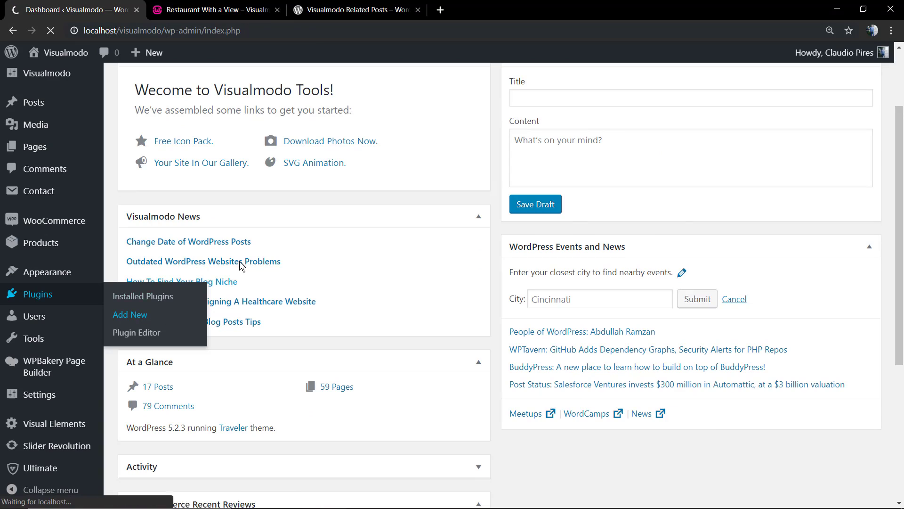
Step: Go to Plugins > Add New and bring up the Upload Plugin file chooser
click(130, 314)
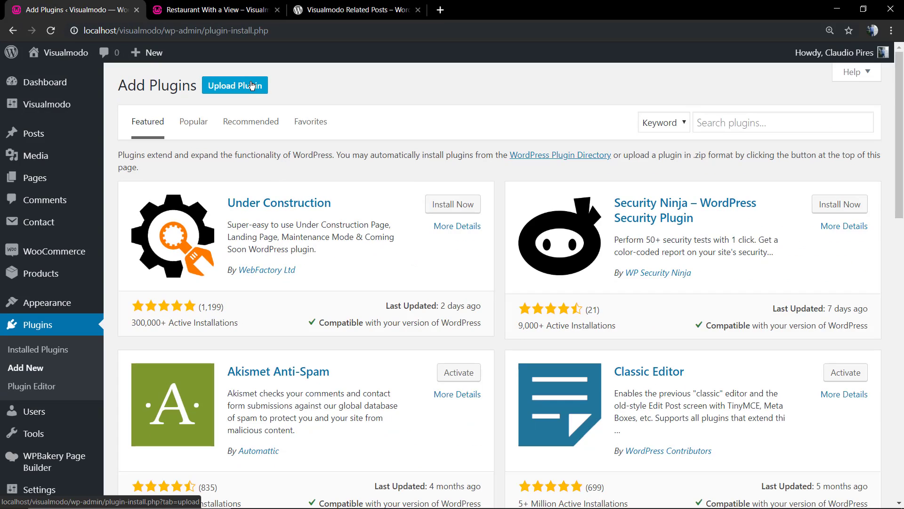
click(234, 86)
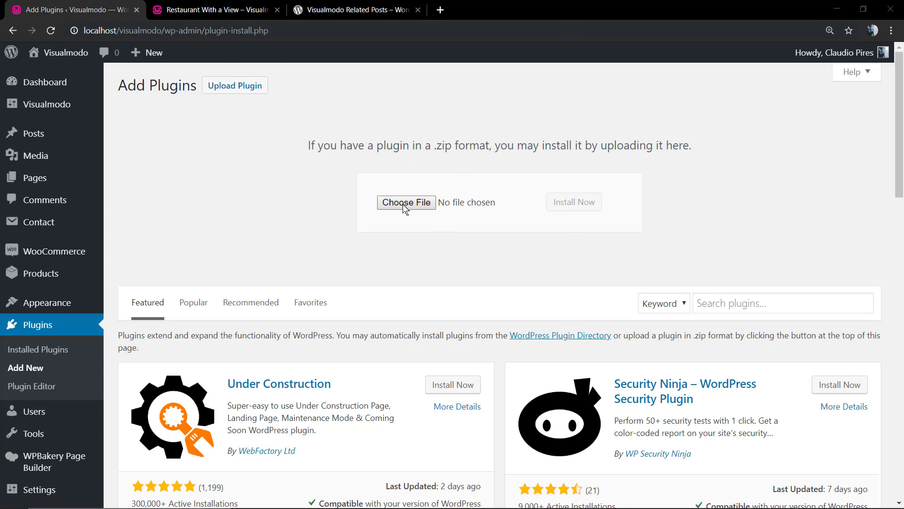
click(406, 202)
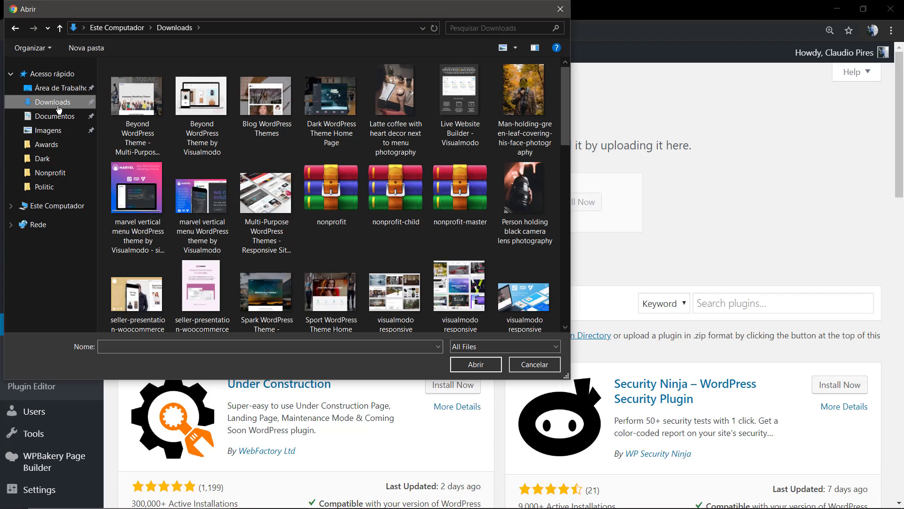
mouse_move(359, 240)
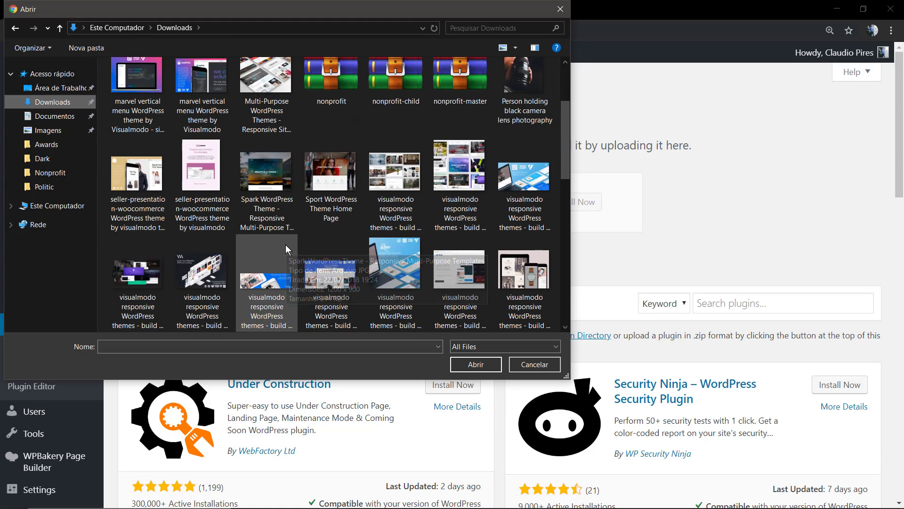
Step: Select visualmodo-related-posts.1.0.1.zip from Downloads for upload
scroll(down, 3)
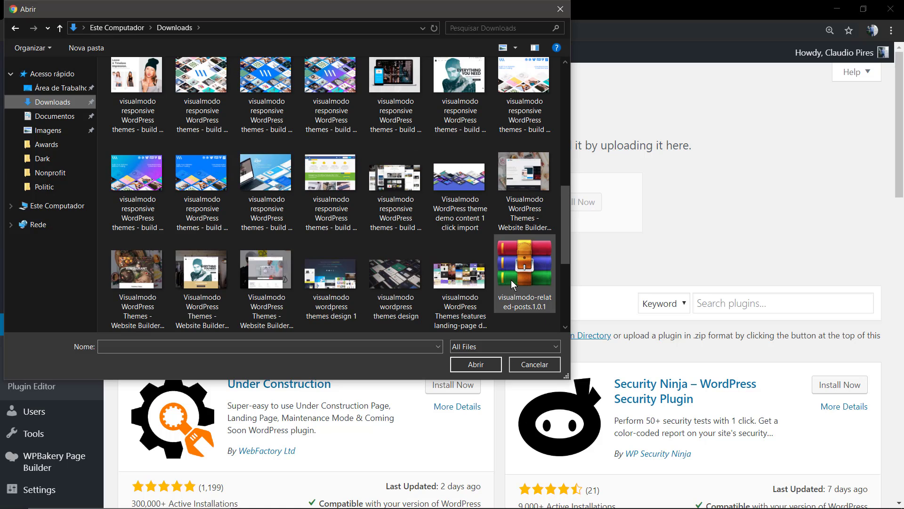
click(523, 263)
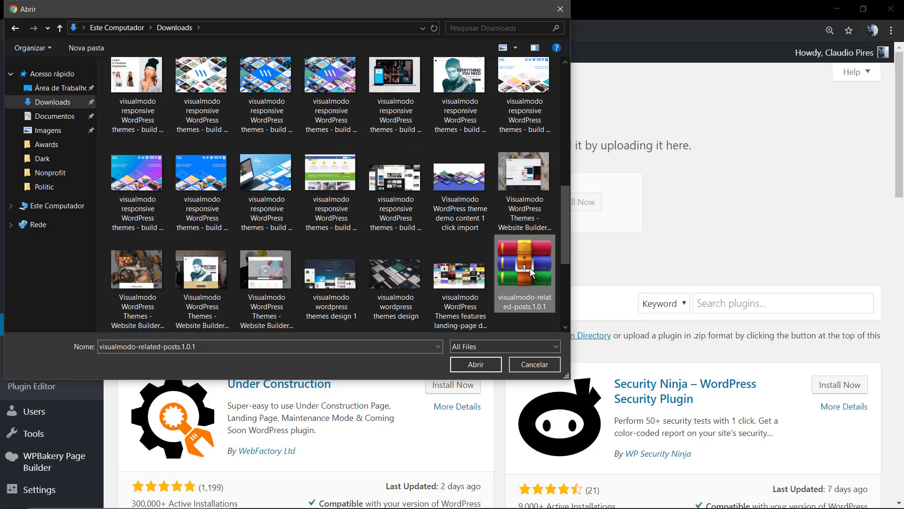
click(474, 364)
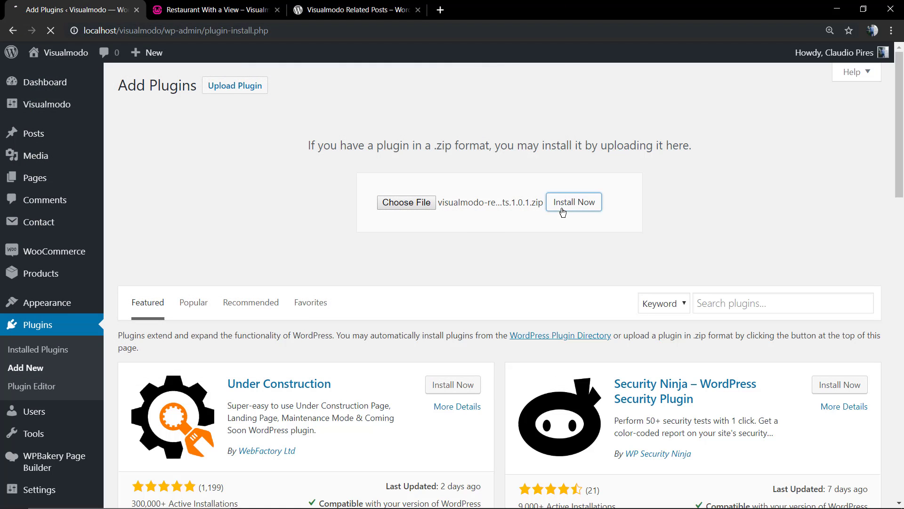
Step: Install the plugin from the uploaded zip and activate it
click(574, 201)
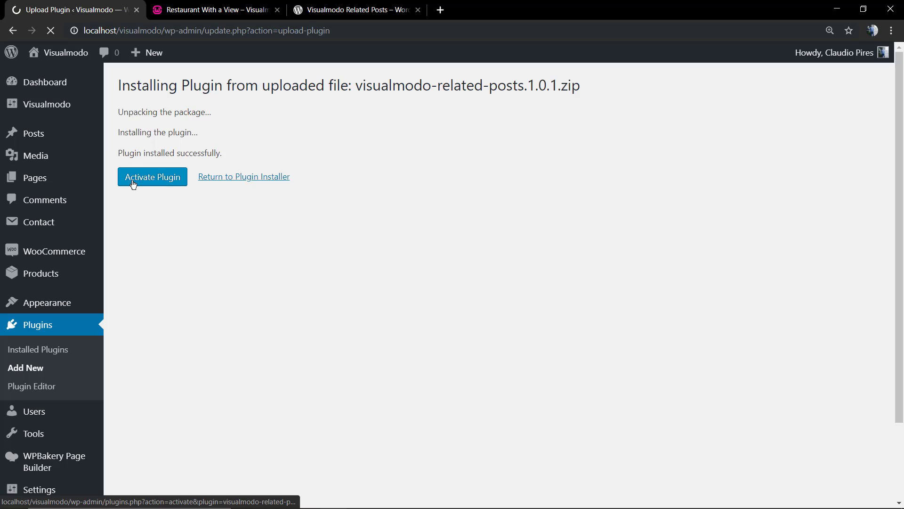
click(152, 177)
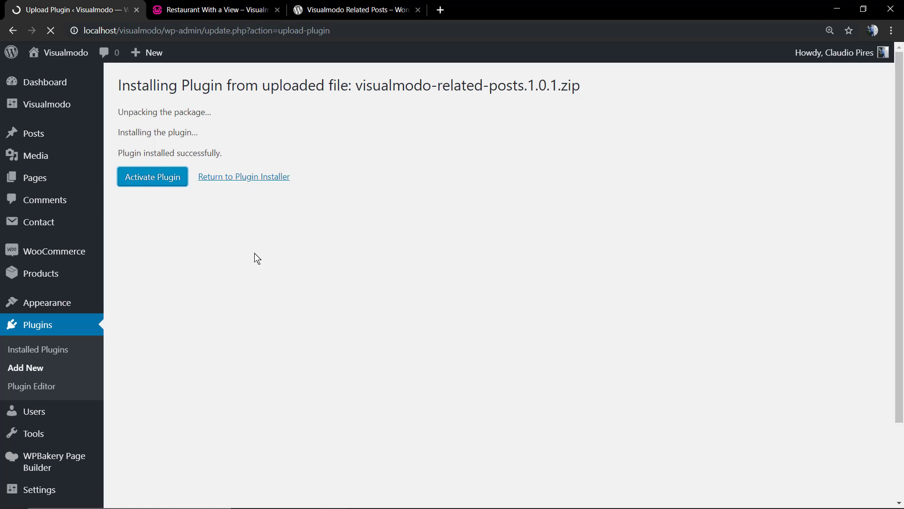
mouse_move(281, 264)
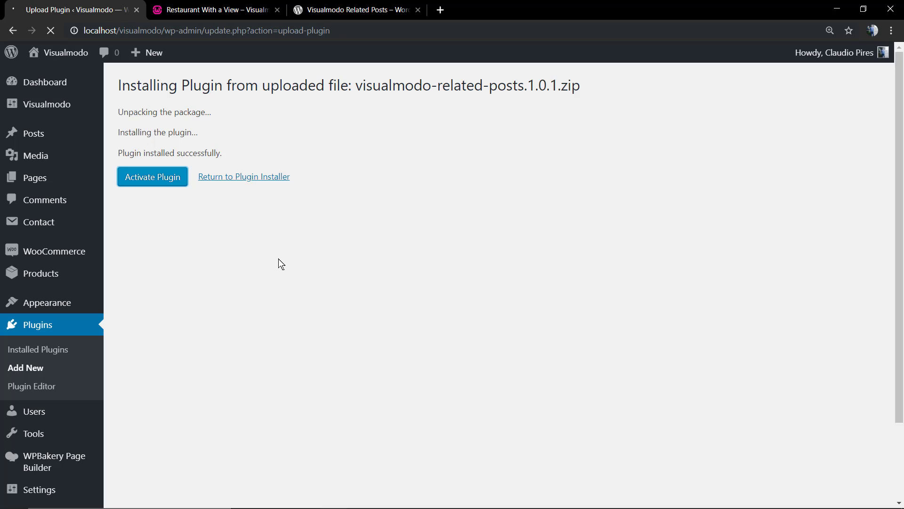
click(153, 176)
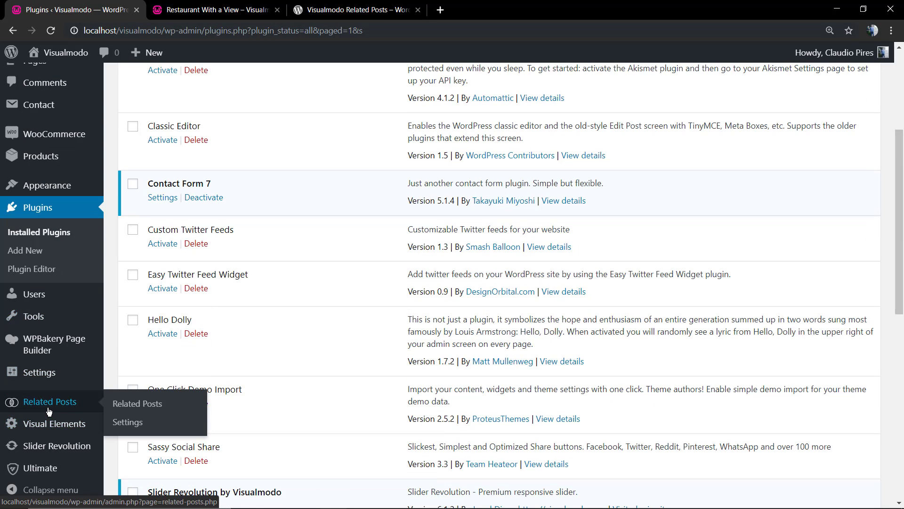
Step: View the Visualmodo Related Posts welcome page showing version 1.0.1
click(138, 403)
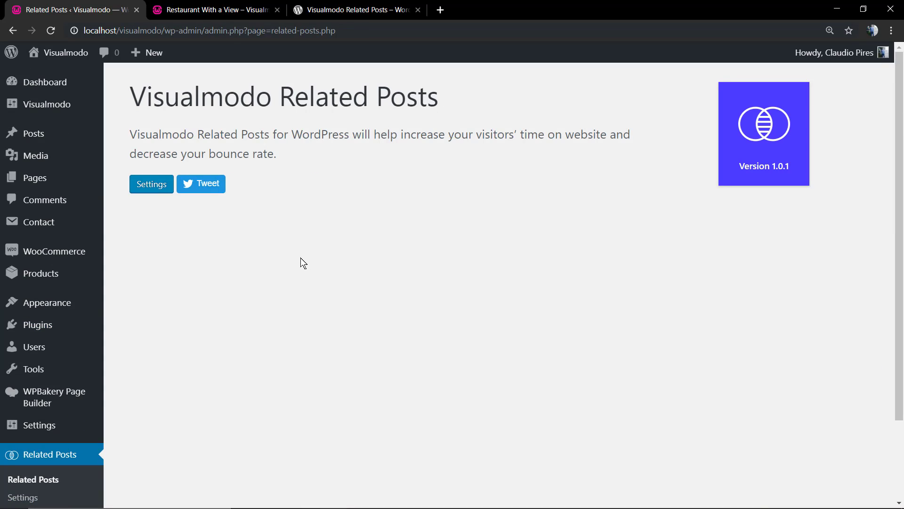
mouse_move(300, 69)
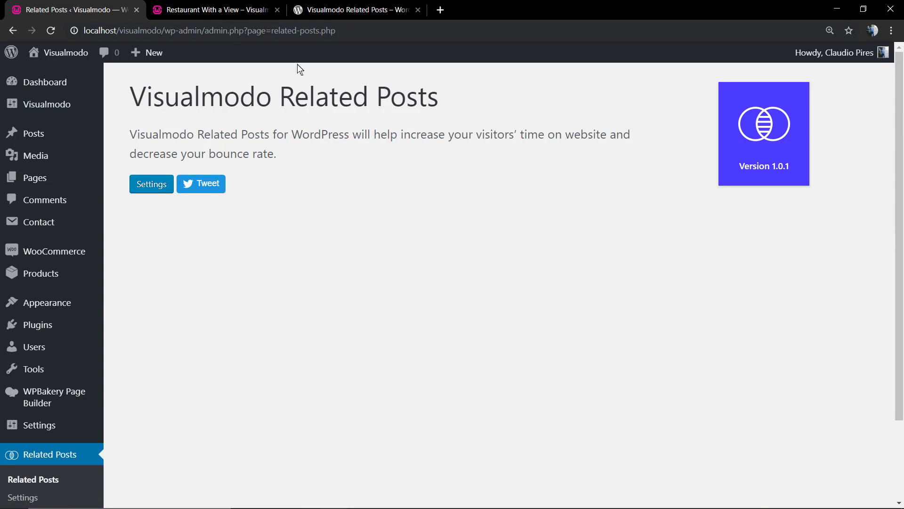